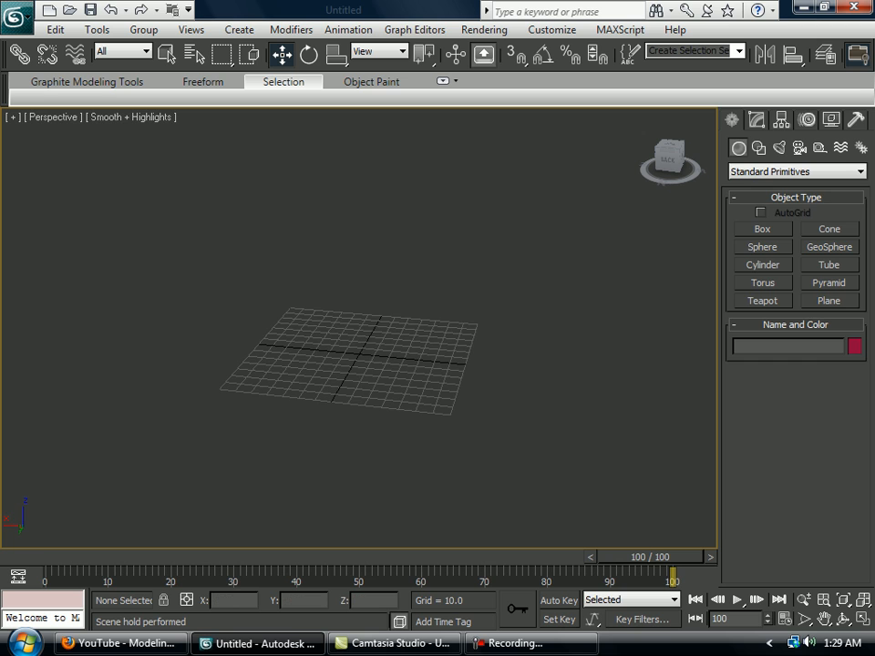
Choose the GeoSphere tool from Standard Primitives.
left_click(829, 247)
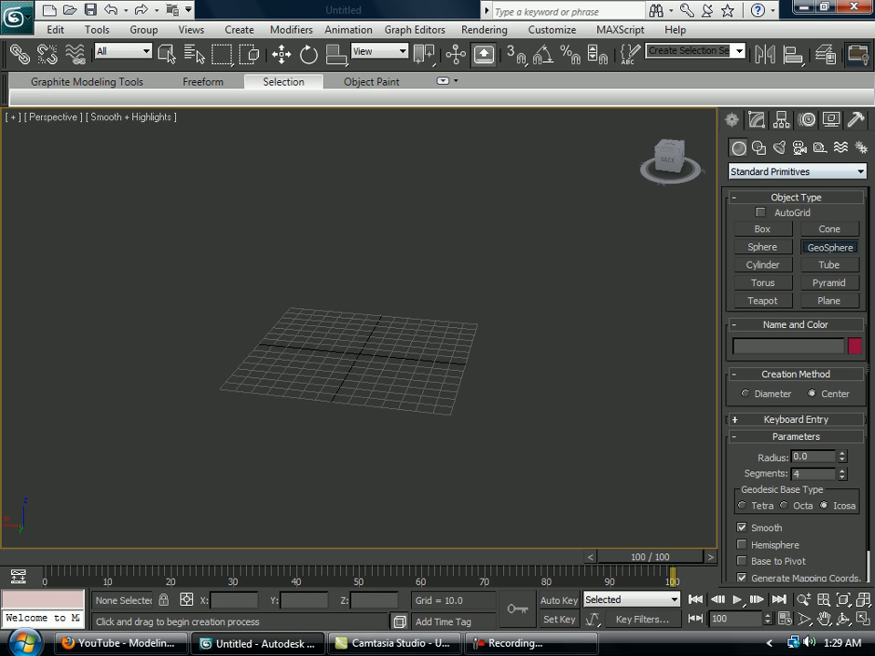
mouse_move(792, 172)
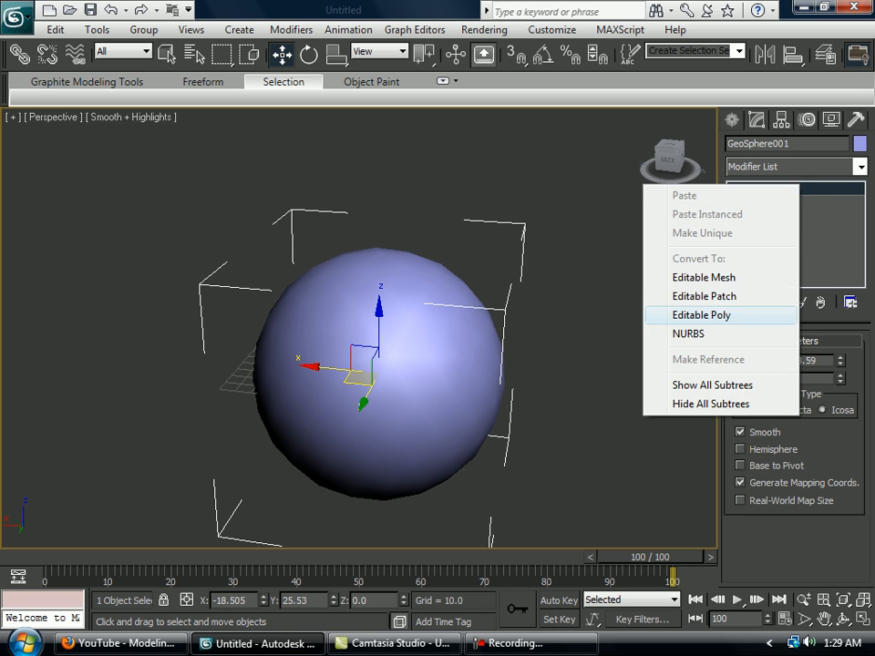
Convert the GeoSphere to Editable Poly and collapse the MeshSmooth modifier into it.
left_click(701, 314)
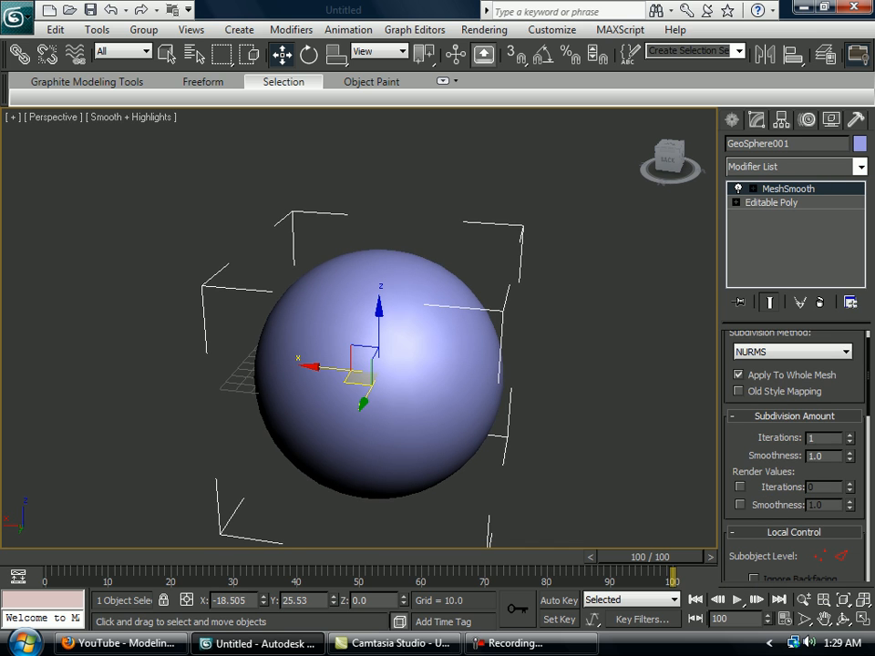
right_click(786, 188)
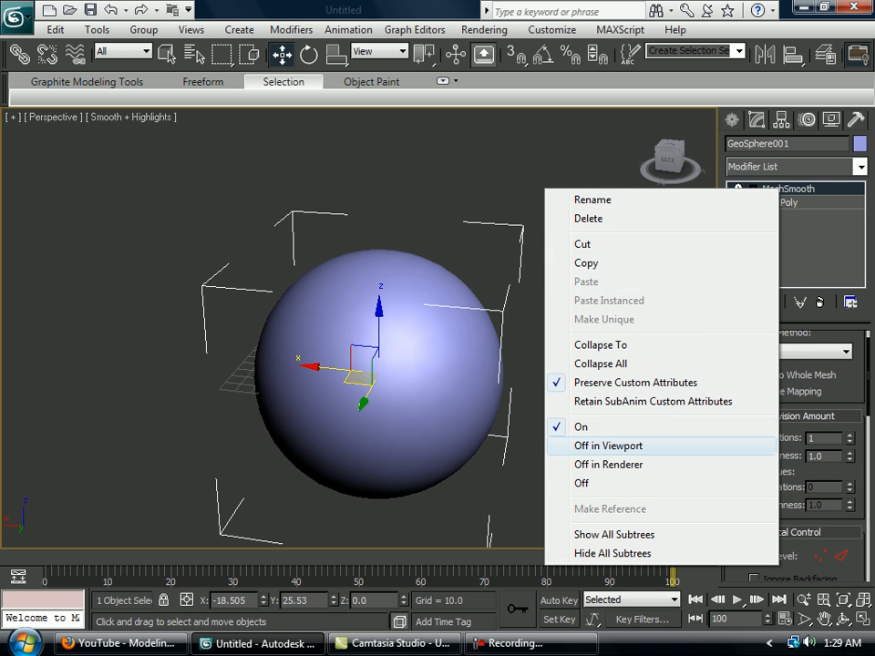
left_click(600, 344)
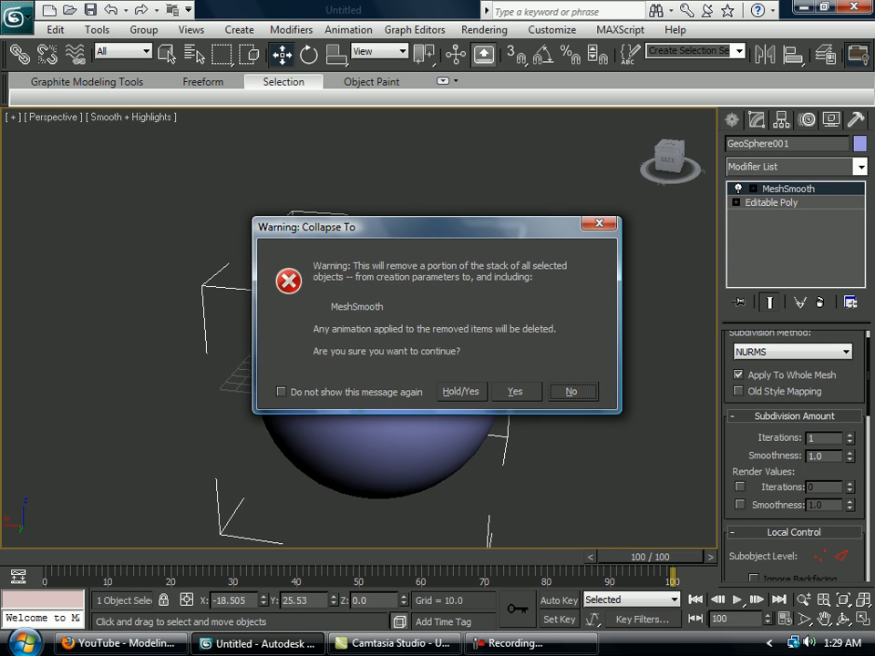
left_click(515, 391)
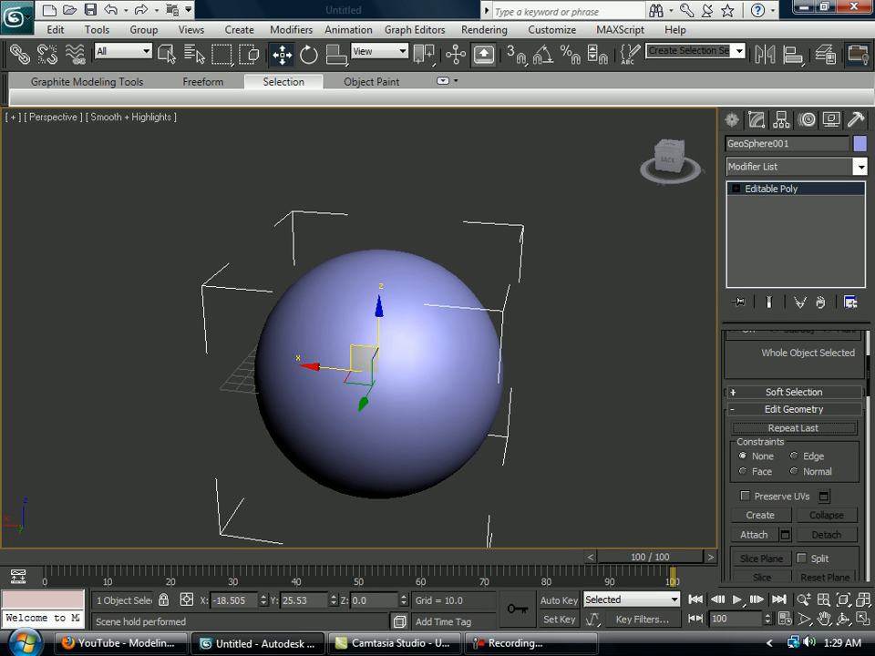
Turn on Edged Faces display with F4.
key("F4")
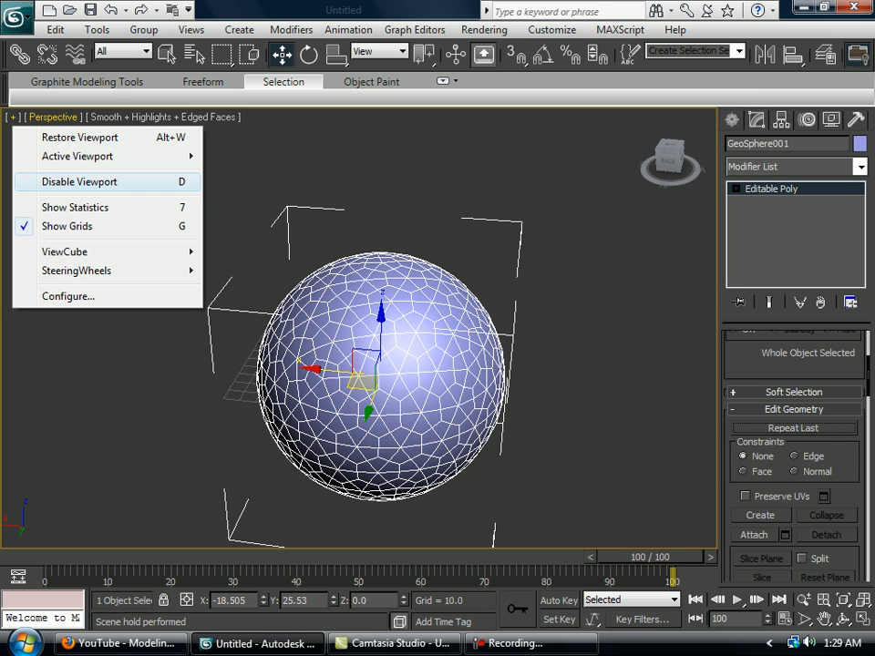
mouse_move(77, 156)
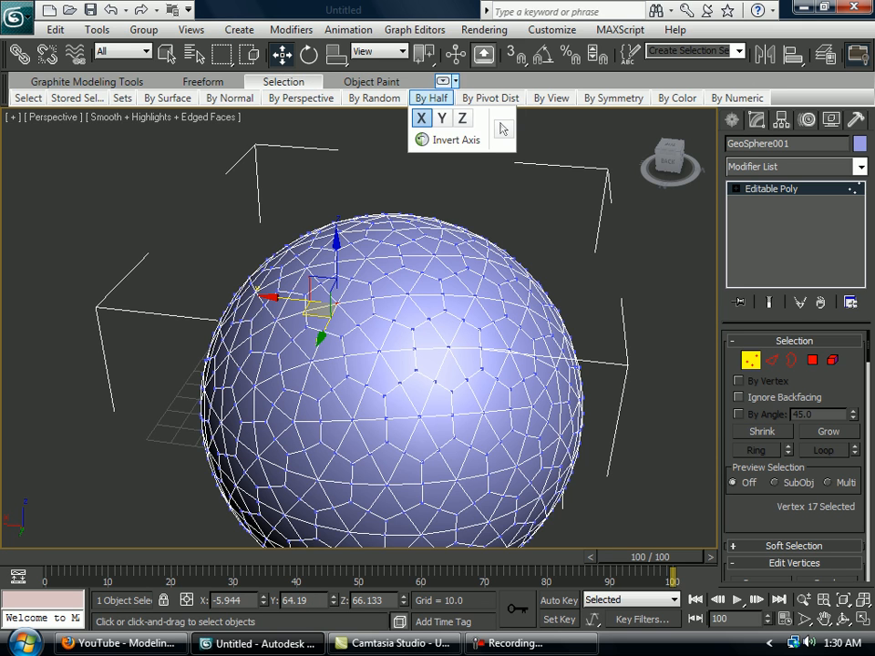
Select the sphere's 960 vertices by edge count using Selection By Numeric.
left_click(736, 98)
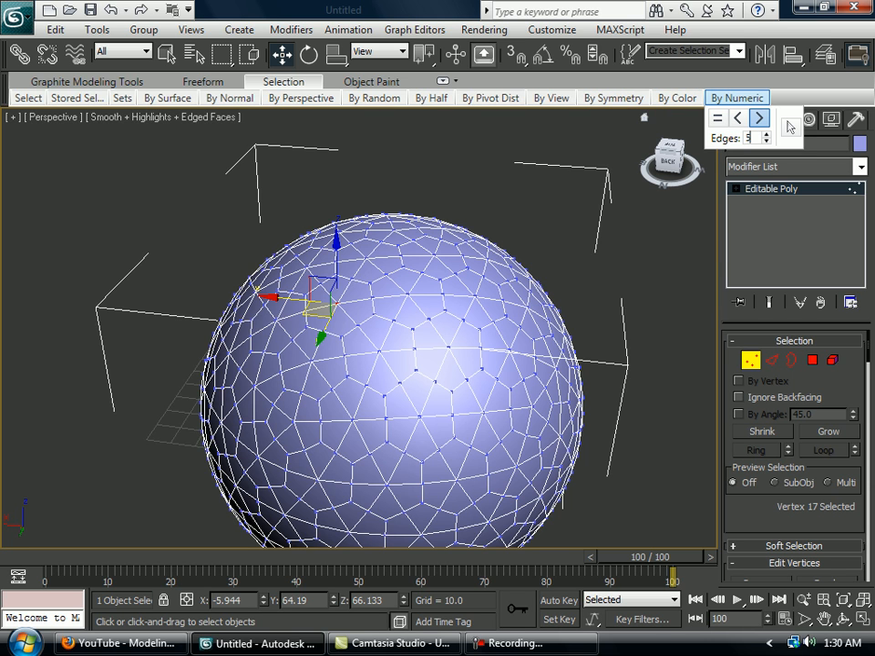
left_click(764, 133)
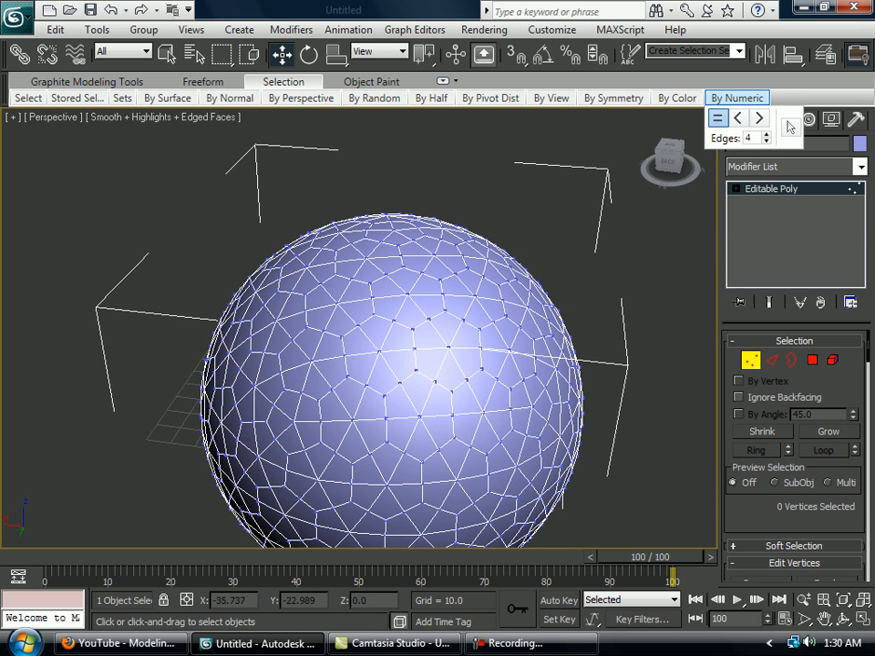
left_click(437, 356)
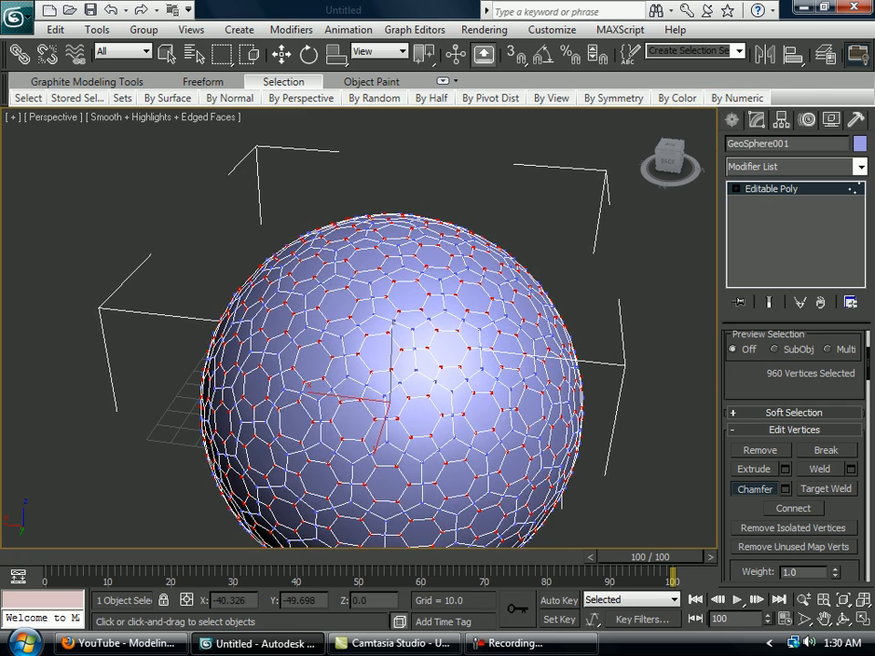
At Polygon level, select all polygons with more than five sides.
left_click(137, 228)
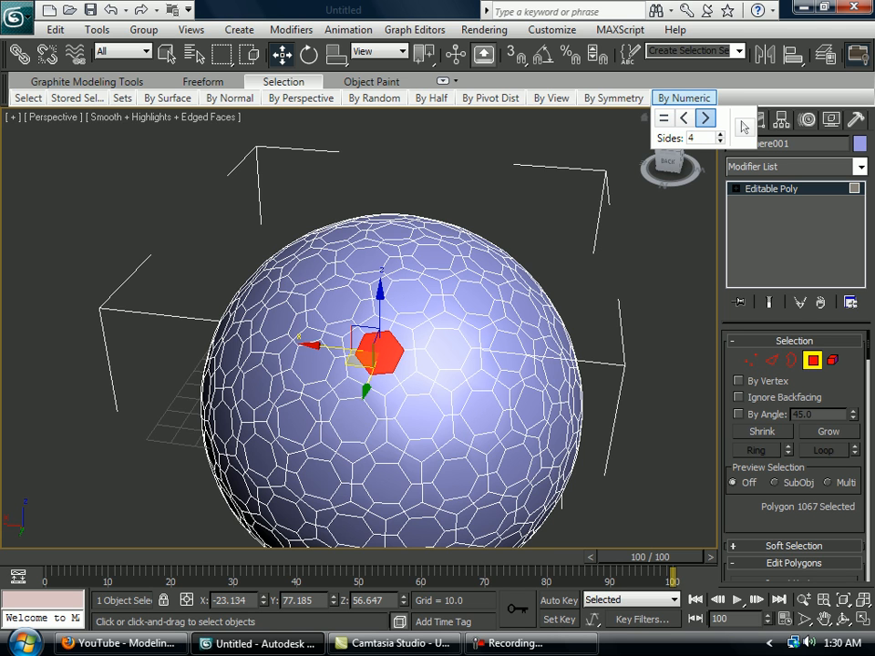
left_click(705, 117)
type("5")
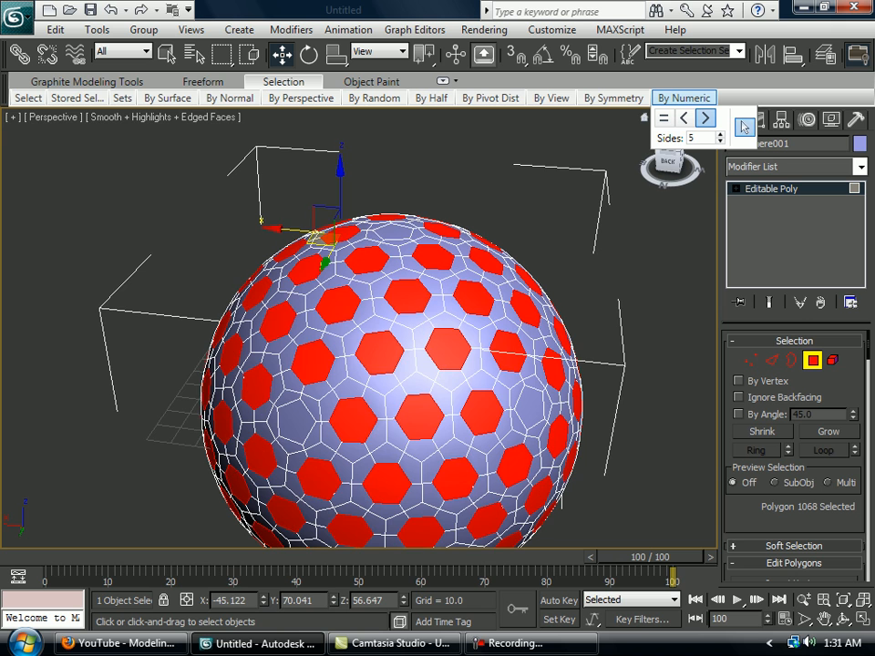
left_click(282, 424)
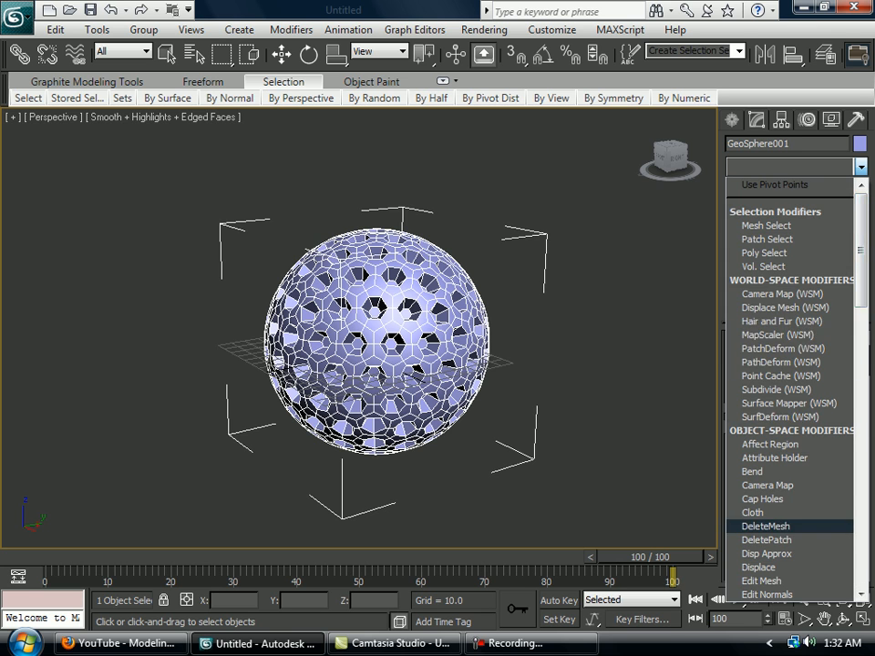
Collapse the 2-iteration MeshSmooth into the ball and select the finished golf ball.
scroll("down", 3)
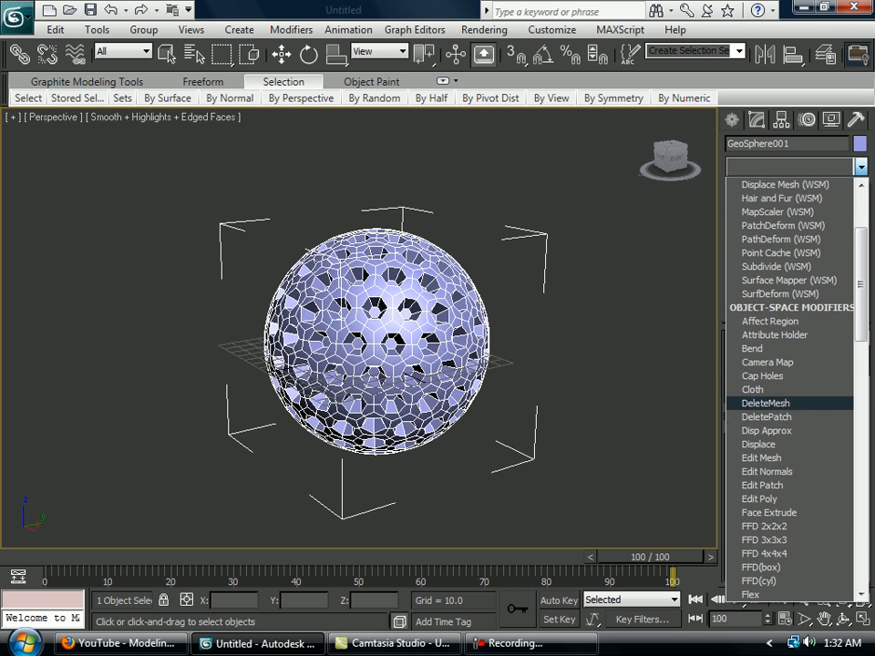
scroll("down", 3)
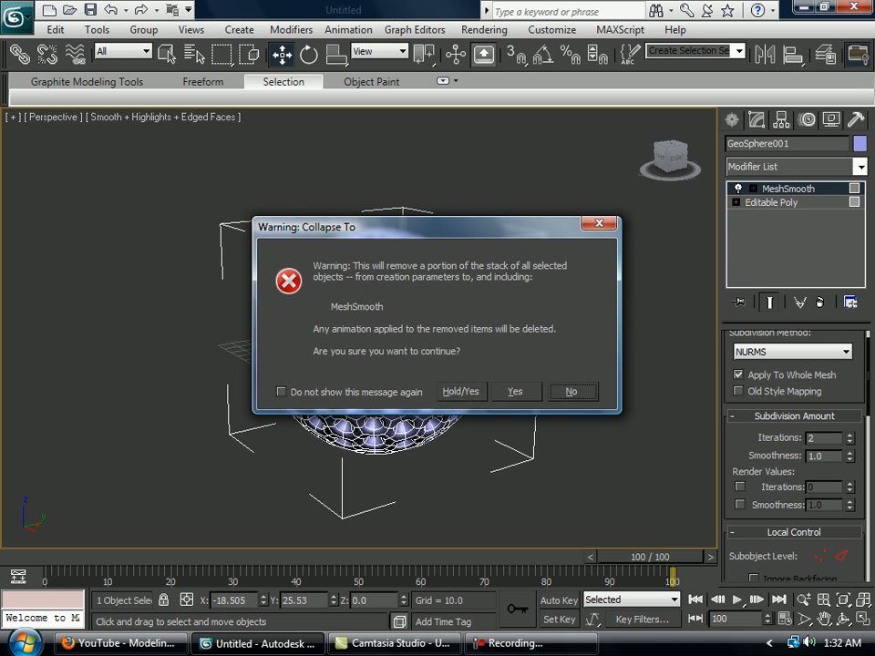
left_click(515, 391)
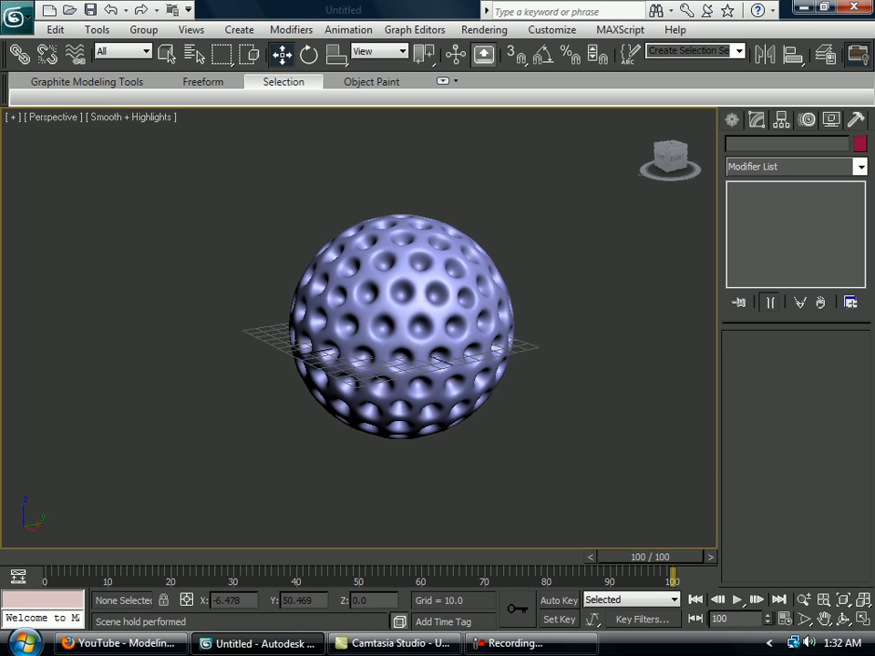
left_click(401, 328)
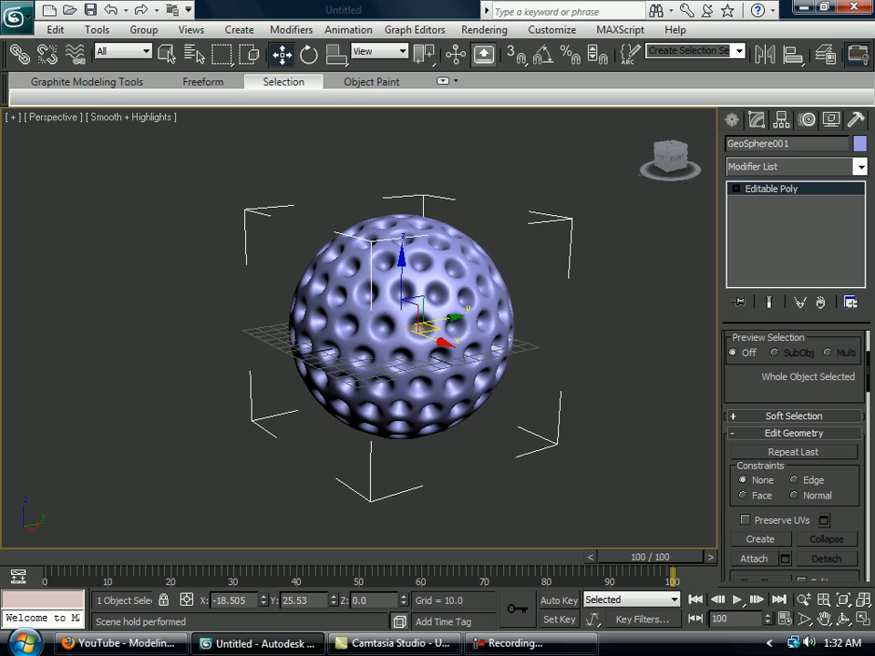